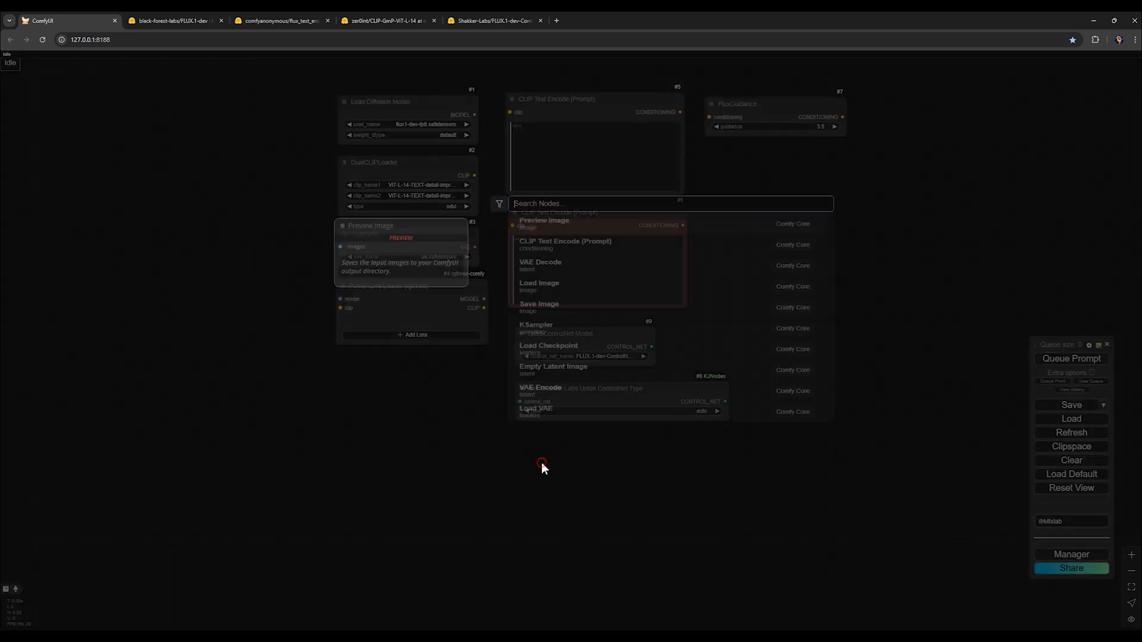
- Add an AIO Aux Preprocessor node via search 'AIO', placed below the ControlNet type node
type("AIO")
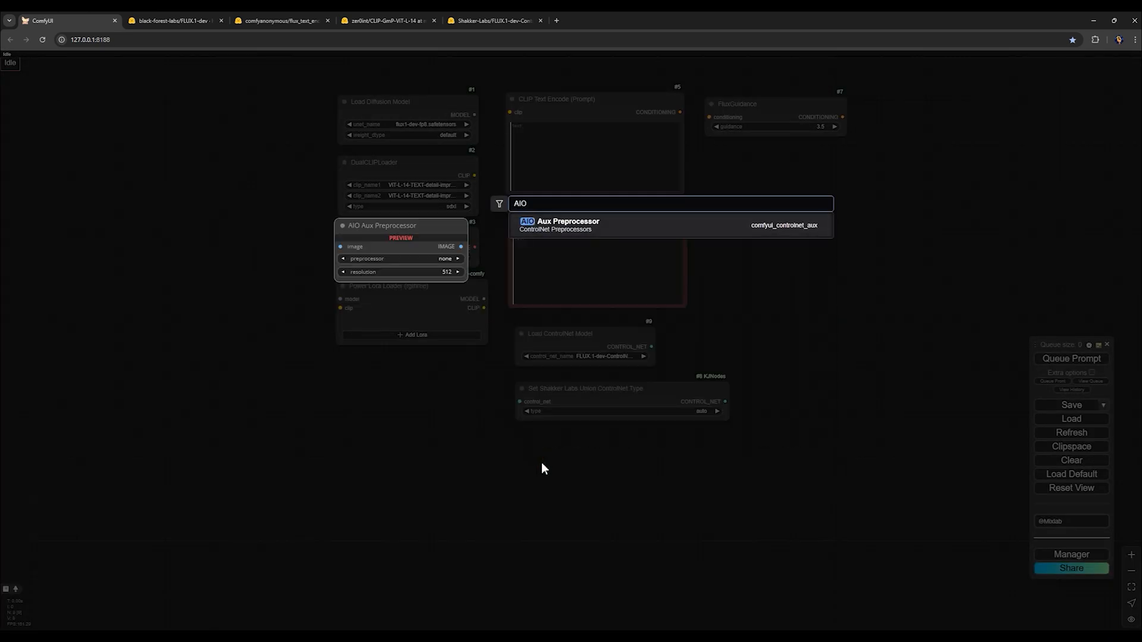
left_click(557, 221)
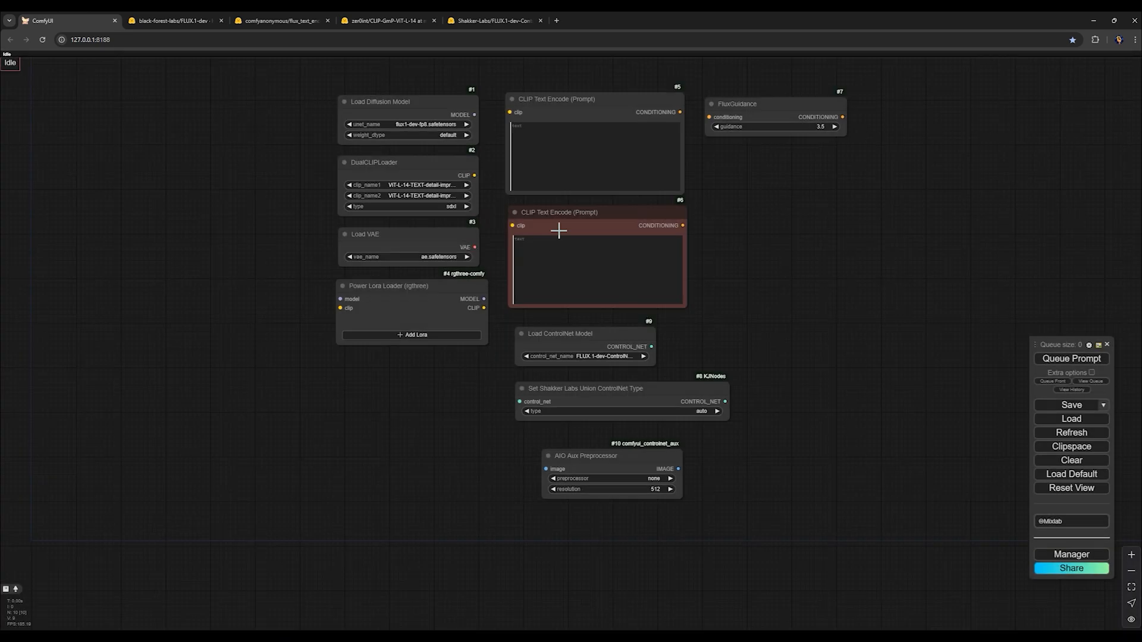